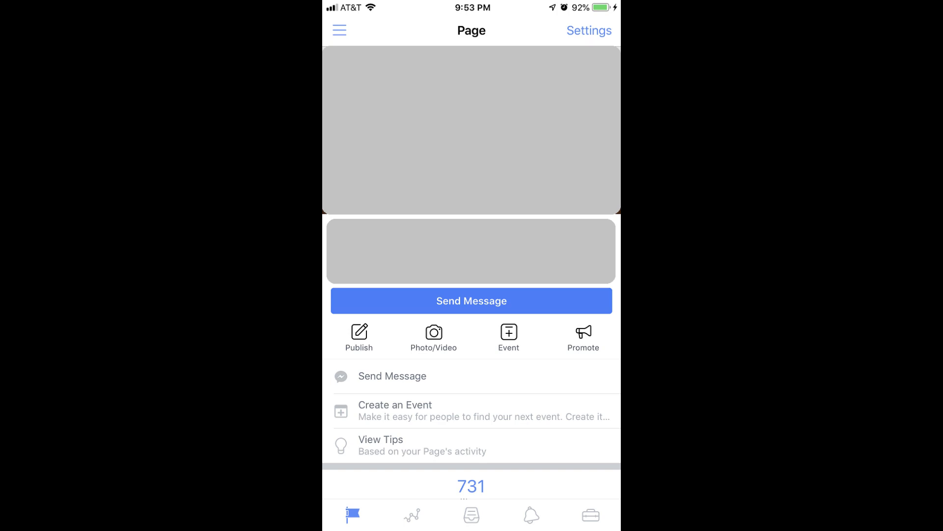
Open the Page's Settings screen from the top-right of the Page in Pages Manager.
{"action": "left_click", "coordinate": [589, 30]}
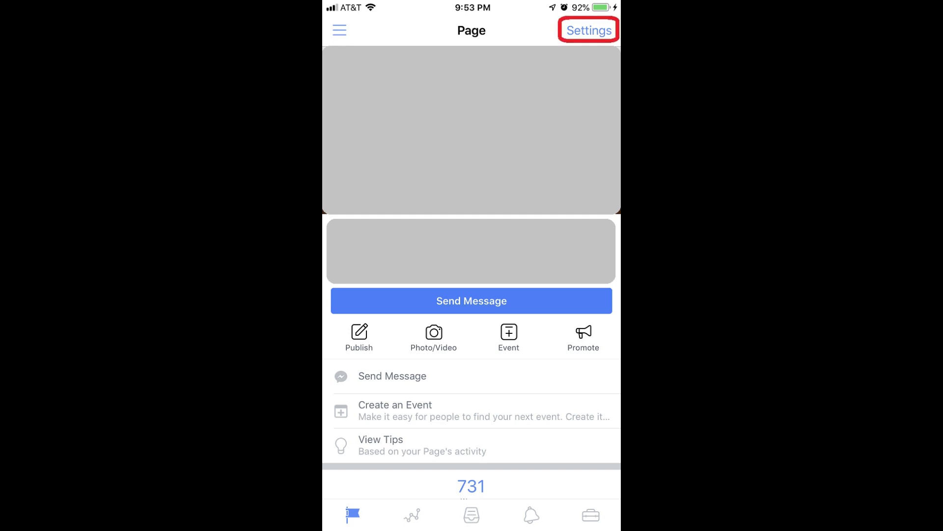
{"action": "left_click", "coordinate": [593, 29]}
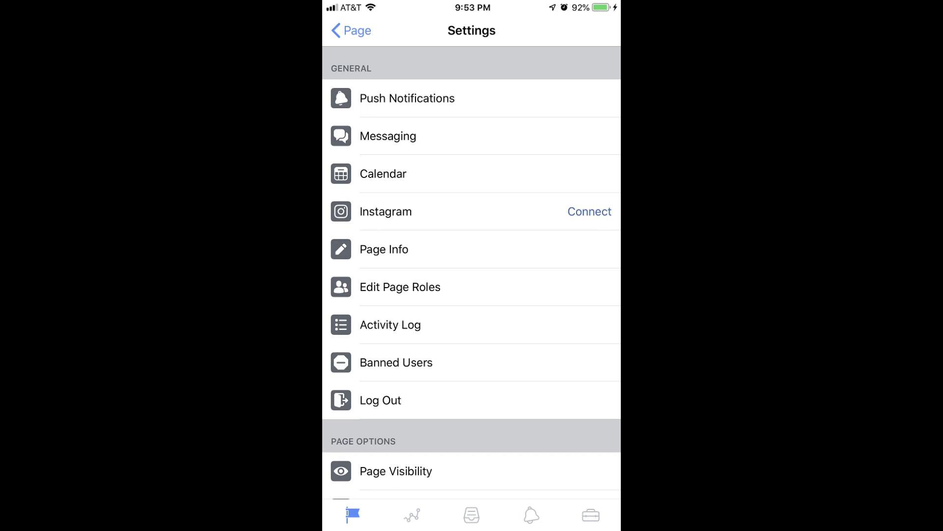
Reach Page Options and choose Delete Page to bring up its confirmation.
{"action": "scroll", "scroll_direction": "down", "scroll_amount": 3}
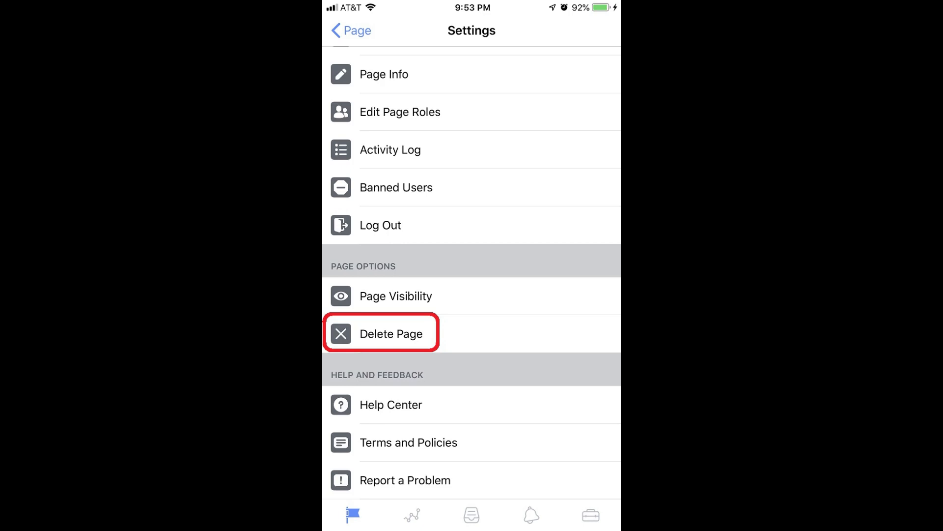
{"action": "left_click", "coordinate": [392, 333]}
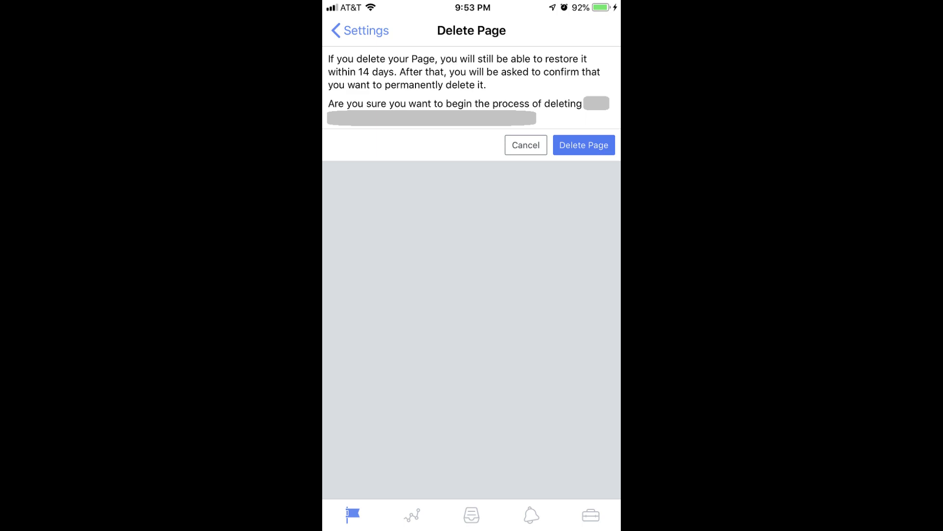
Confirm Delete Page to begin the Page's deletion, restorable within 14 days.
{"action": "left_click", "coordinate": [584, 145]}
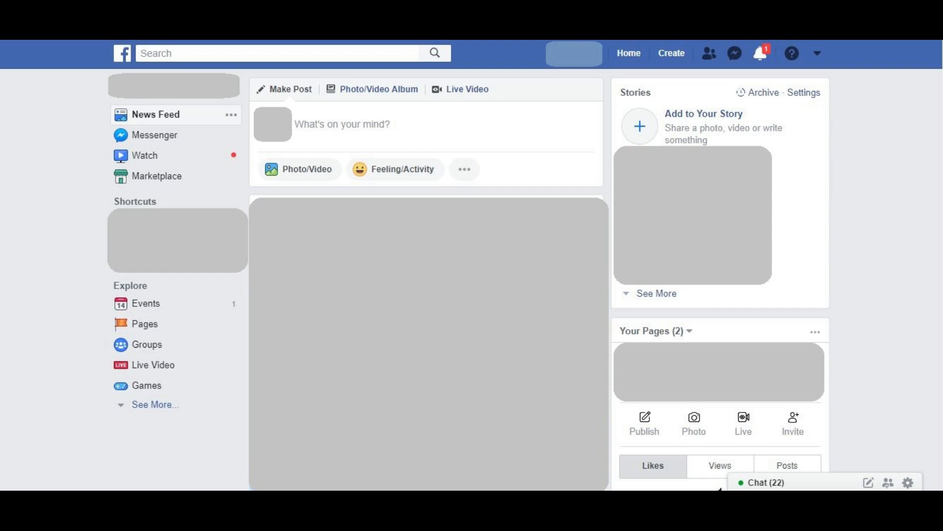
From the news feed's account menu, open the managed Page under Your Pages.
{"action": "left_click", "coordinate": [822, 53]}
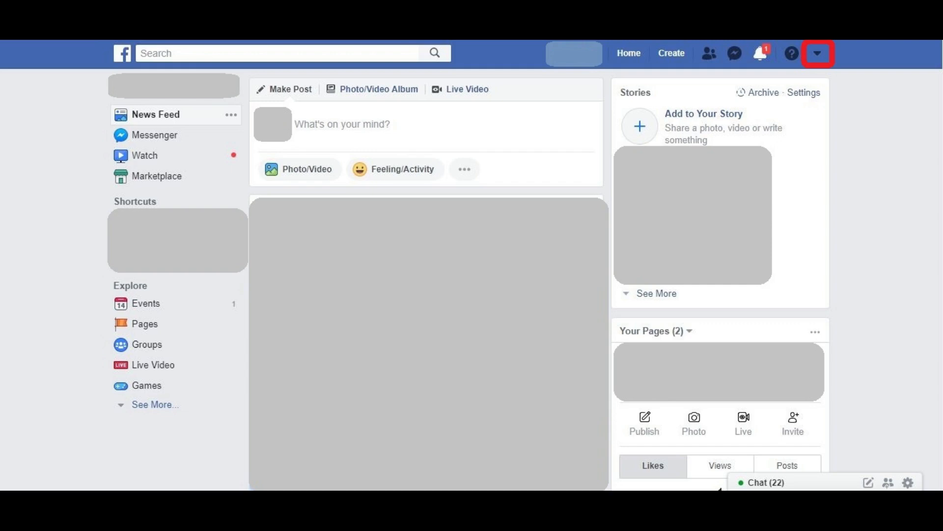
{"action": "left_click", "coordinate": [822, 53]}
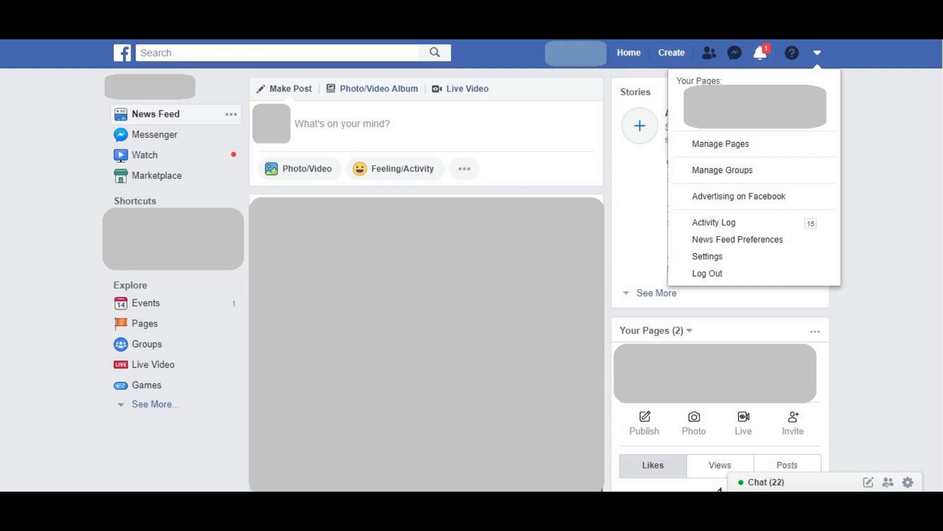
{"action": "left_click", "coordinate": [755, 110]}
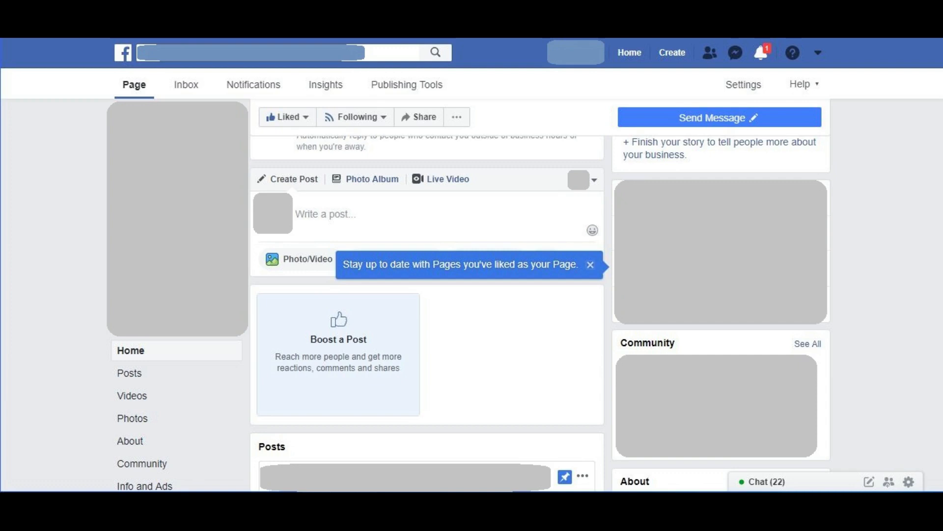
{"action": "mouse_move", "coordinate": [743, 84]}
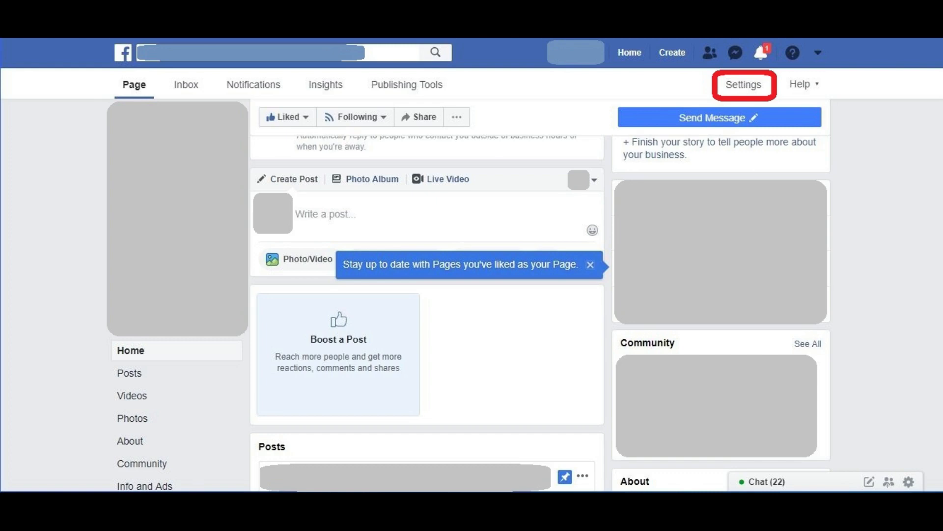
Open the Page's General settings from its top menu, listing down to Remove Page.
{"action": "left_click", "coordinate": [743, 84]}
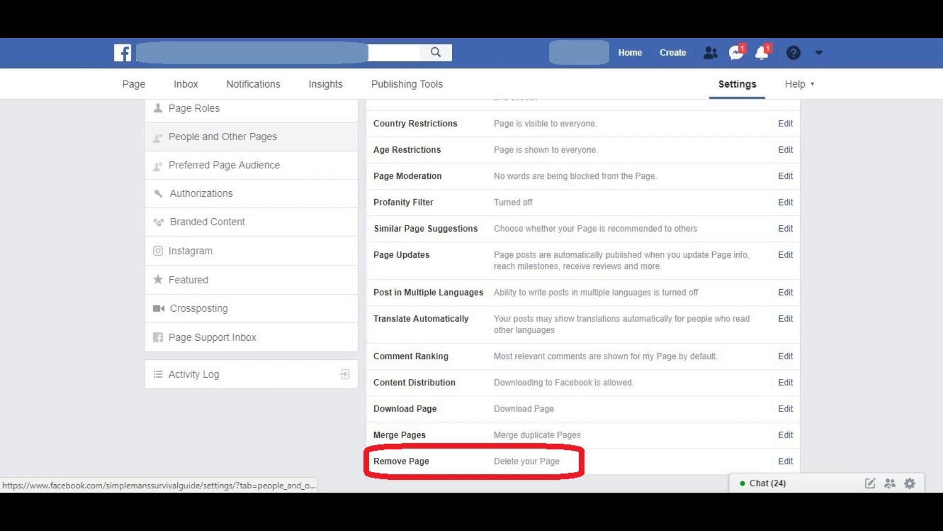
Expand Remove Page via Edit and choose Delete to bring up the Delete Page? dialog.
{"action": "left_click", "coordinate": [786, 460]}
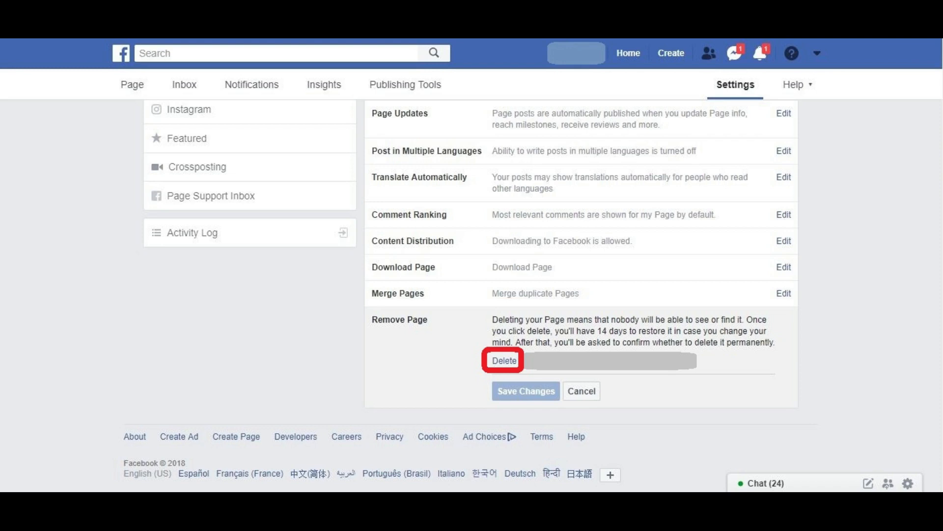
{"action": "left_click", "coordinate": [505, 360]}
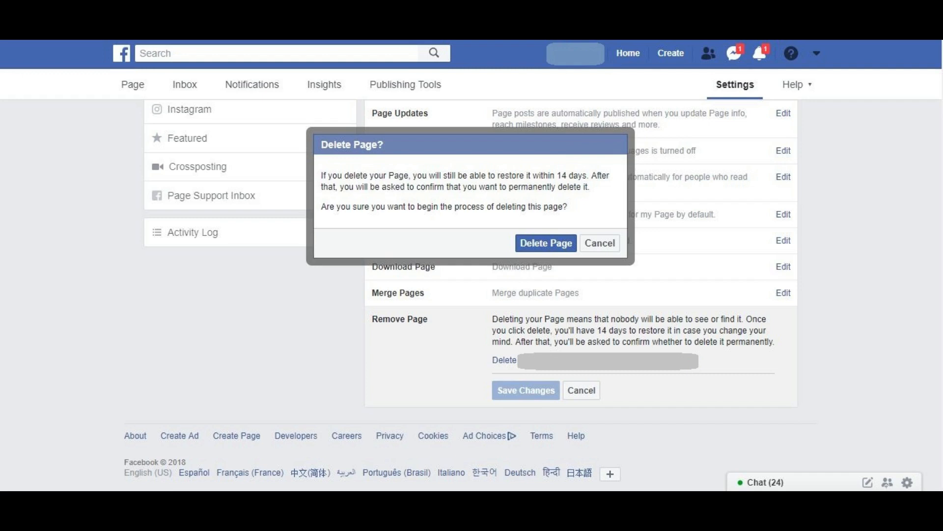
Confirm Delete Page, putting the Page into deletion mode cancellable within 14 days.
{"action": "left_click", "coordinate": [546, 242]}
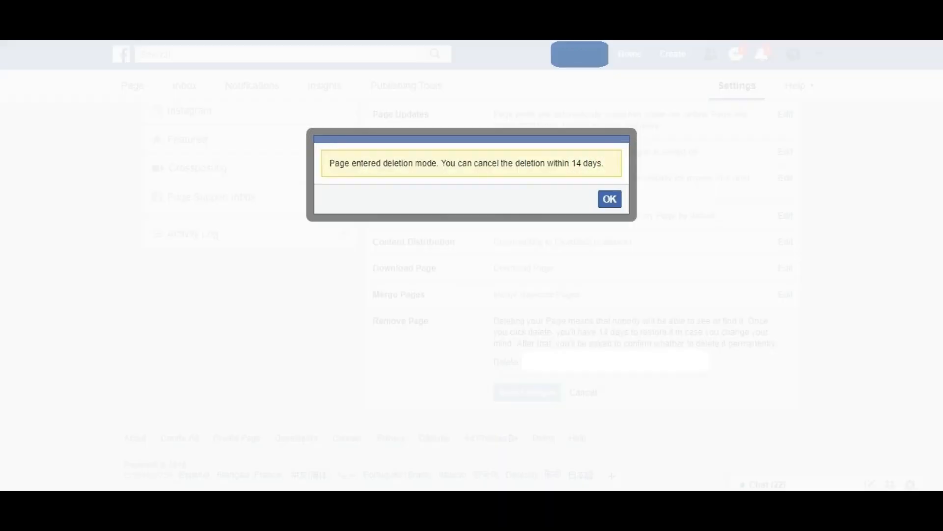